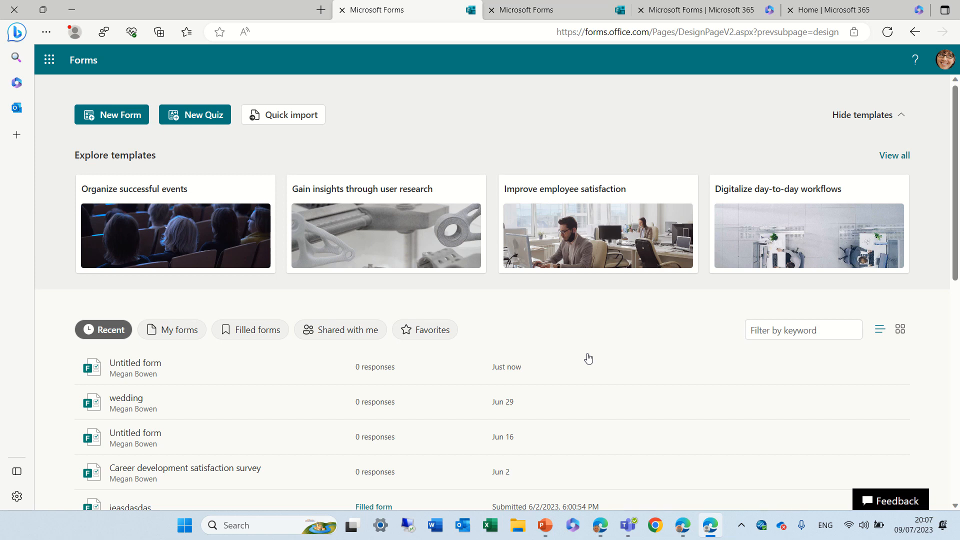
mouse_move(462, 324)
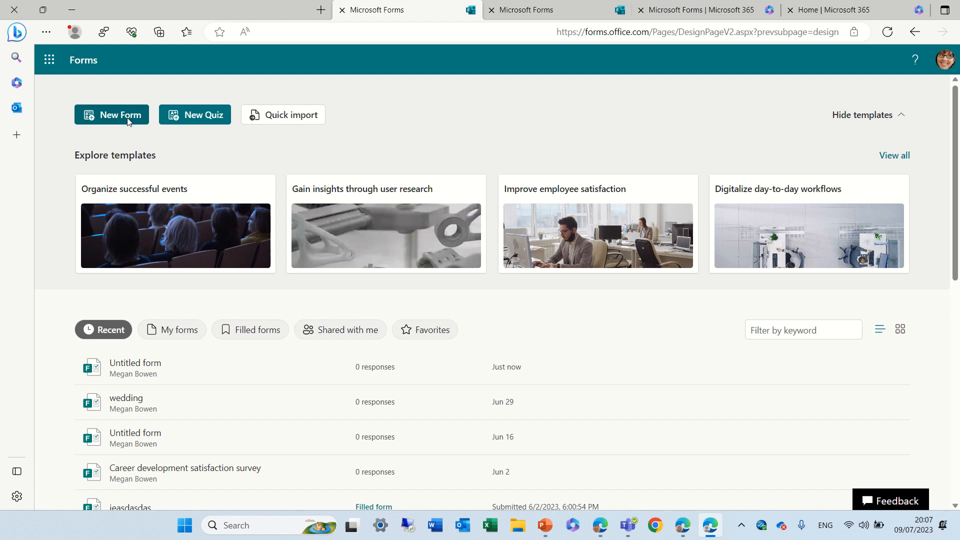
- Create a new form titled 'Poll' with a two-option choice question and a text question
click(111, 114)
text(Po)
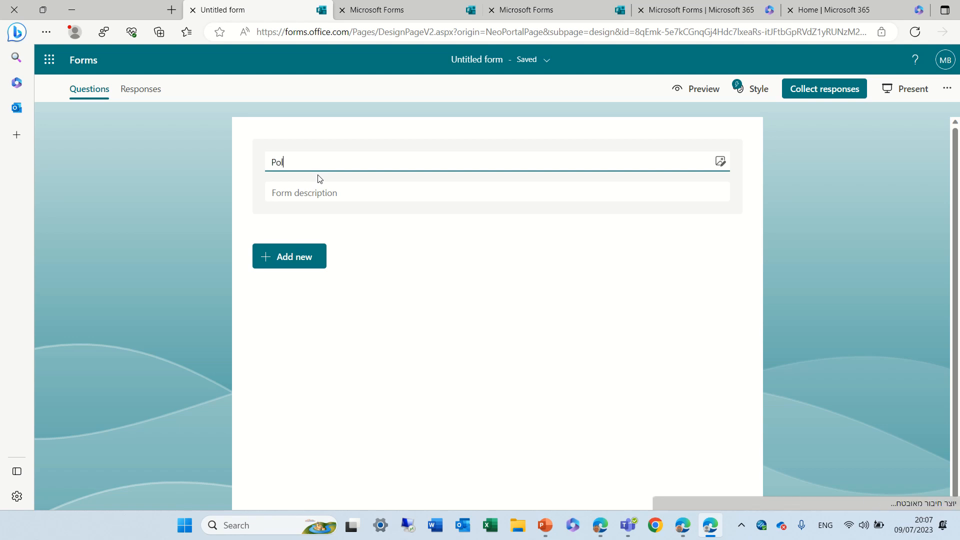
click(288, 256)
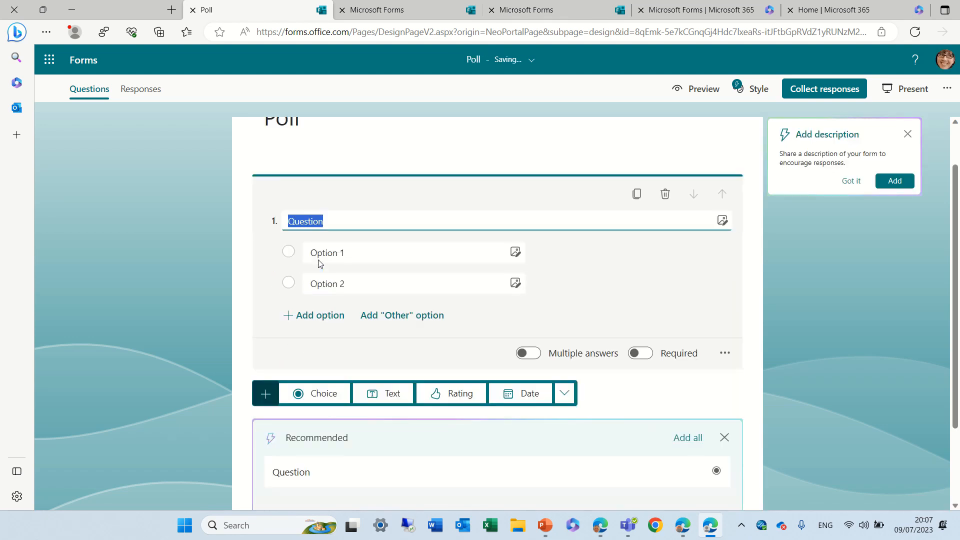
scroll(down, 3)
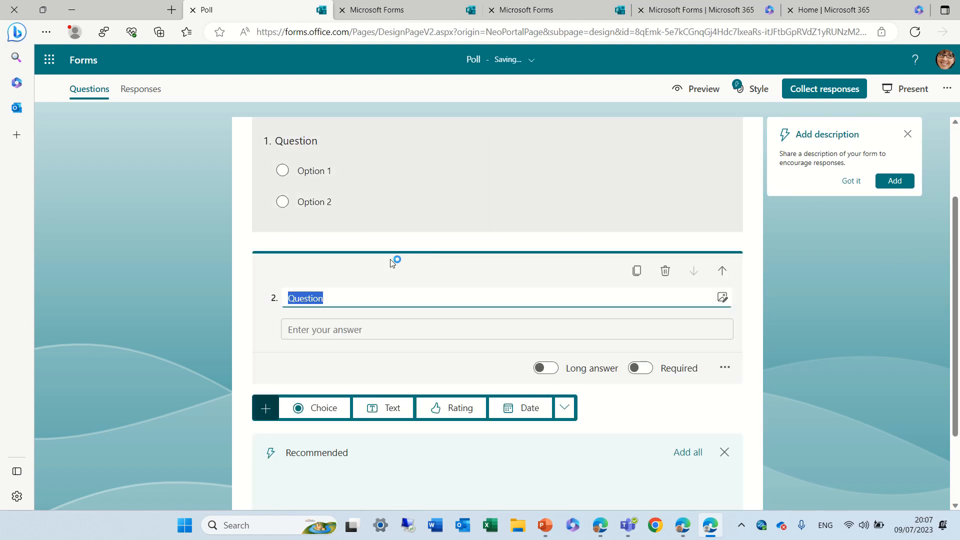
- Add a star rating question and a date question, dismissing the Recommended suggestions
click(451, 408)
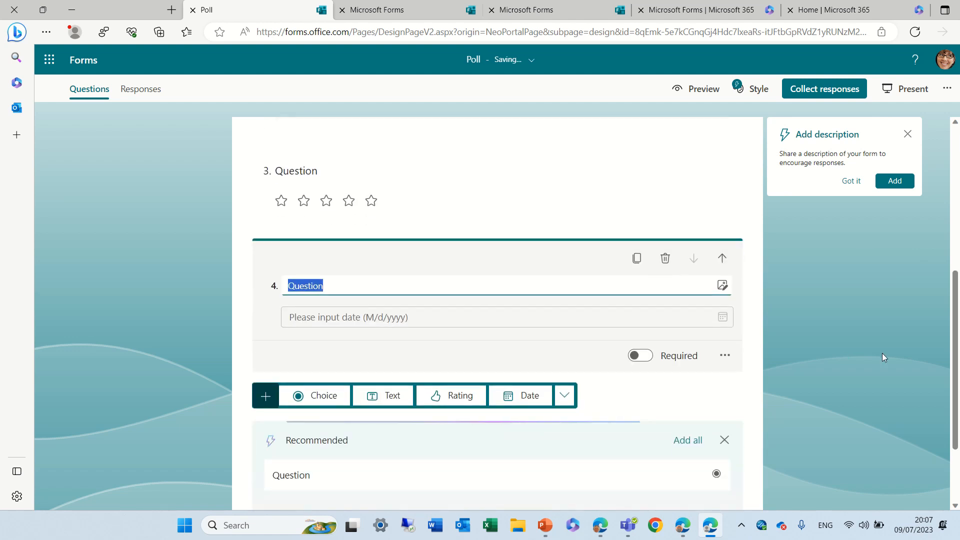
scroll(down, 3)
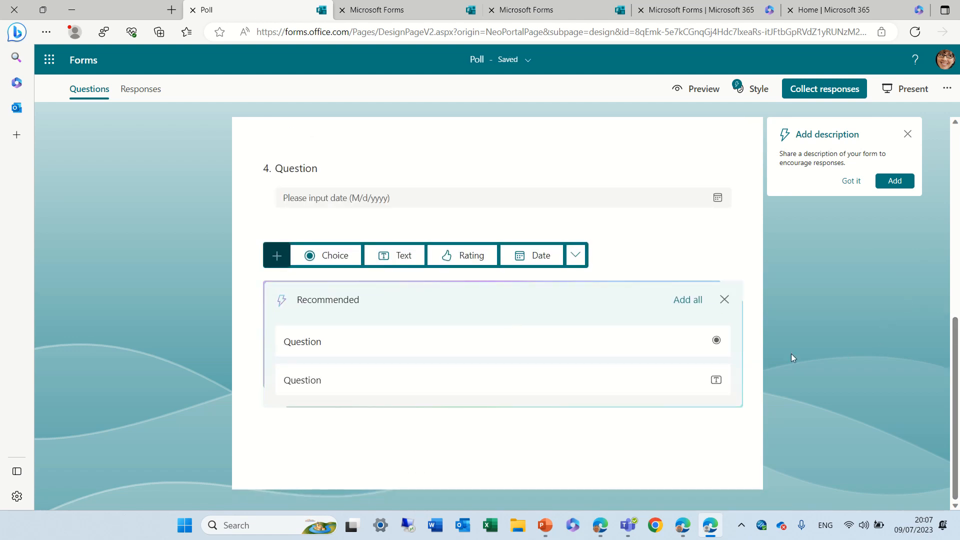
click(724, 299)
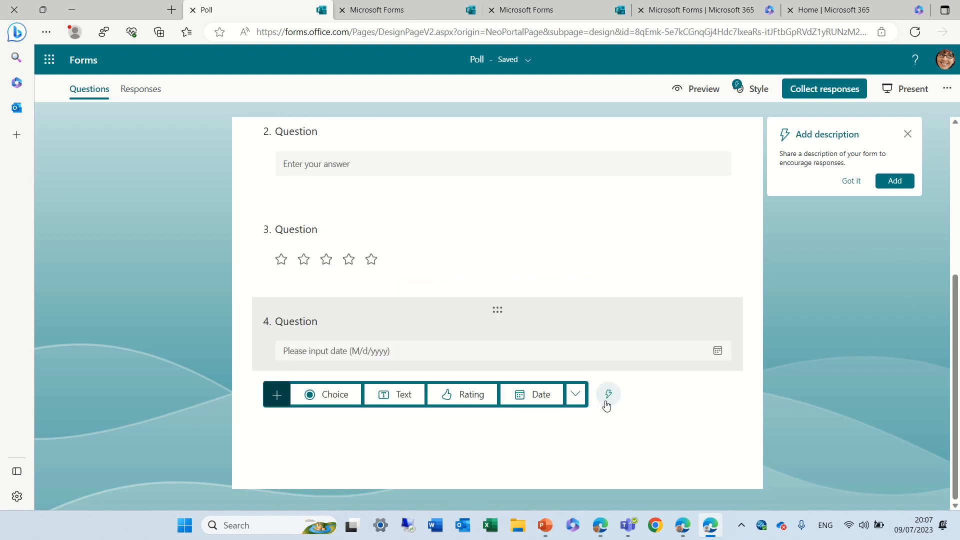
- Add Likert and Net Promoter Score questions, then view the form in preview
click(574, 394)
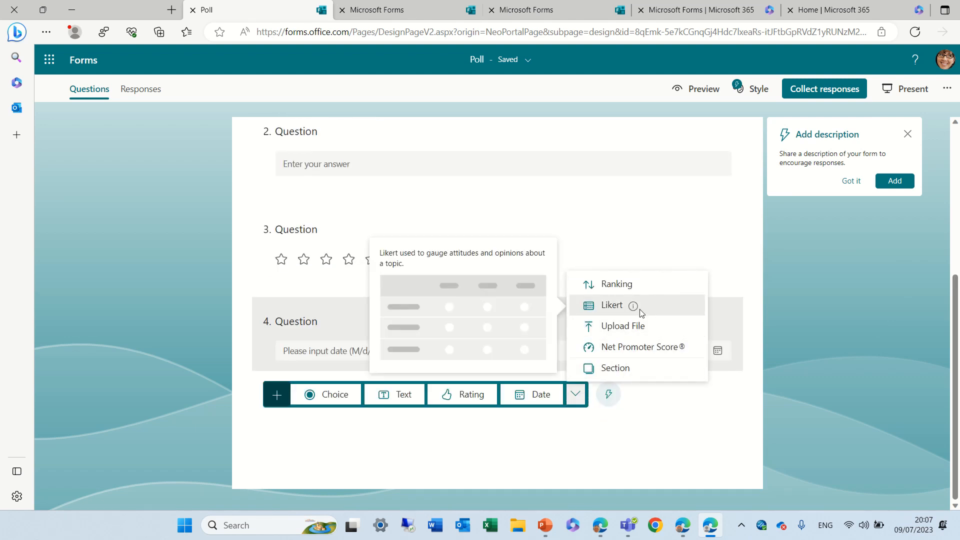
click(611, 305)
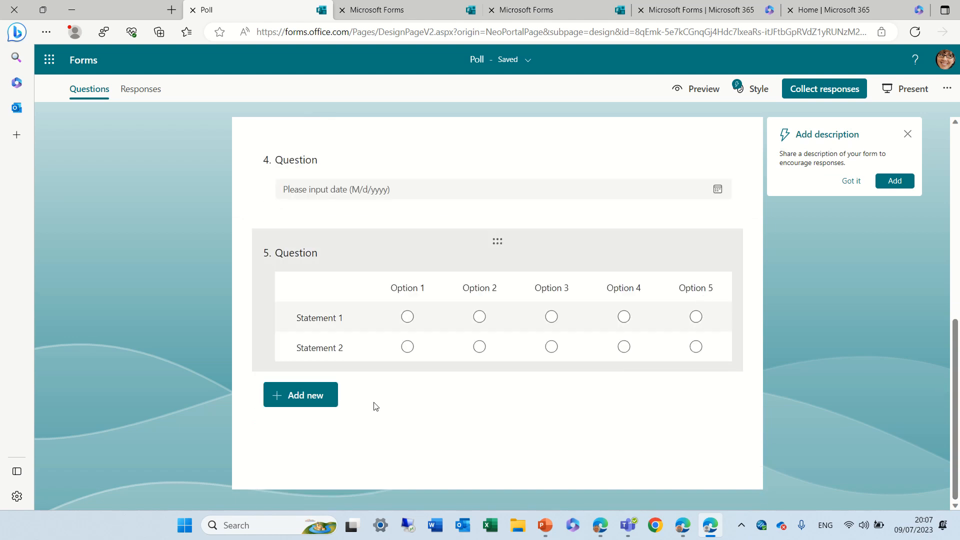
click(300, 394)
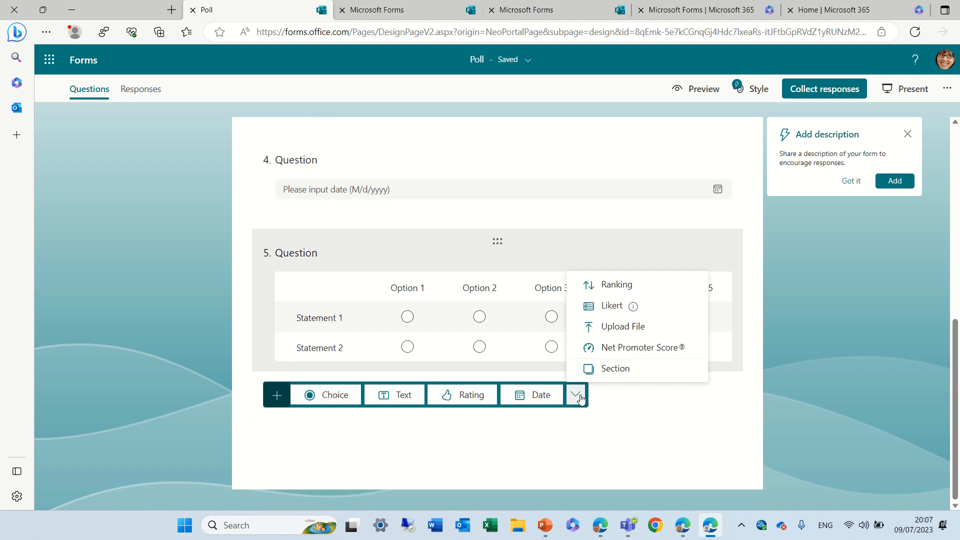
mouse_move(662, 355)
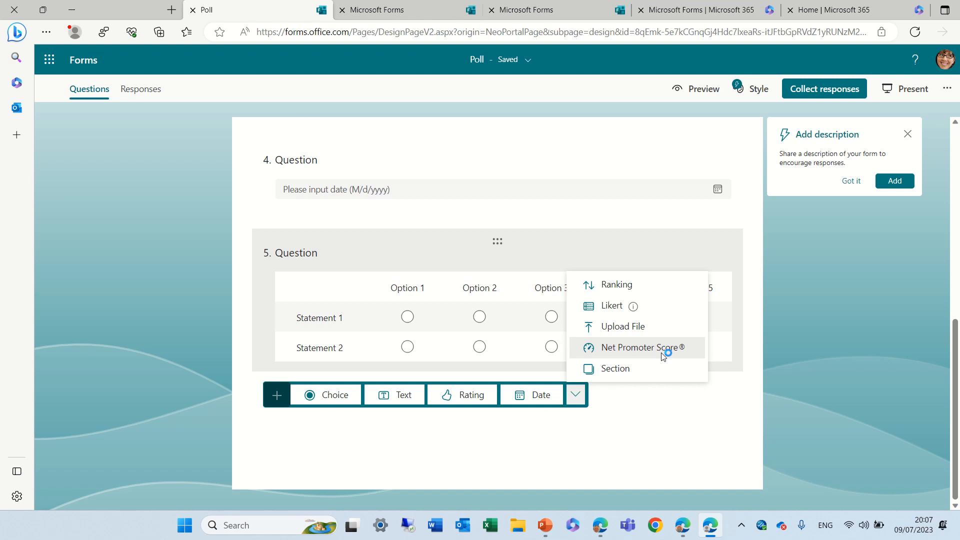
click(631, 347)
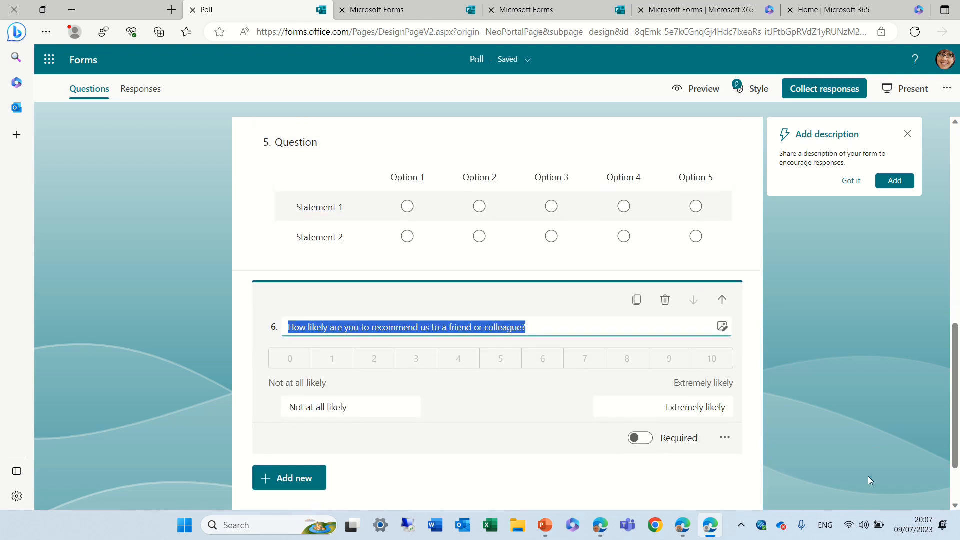
scroll(up, 3)
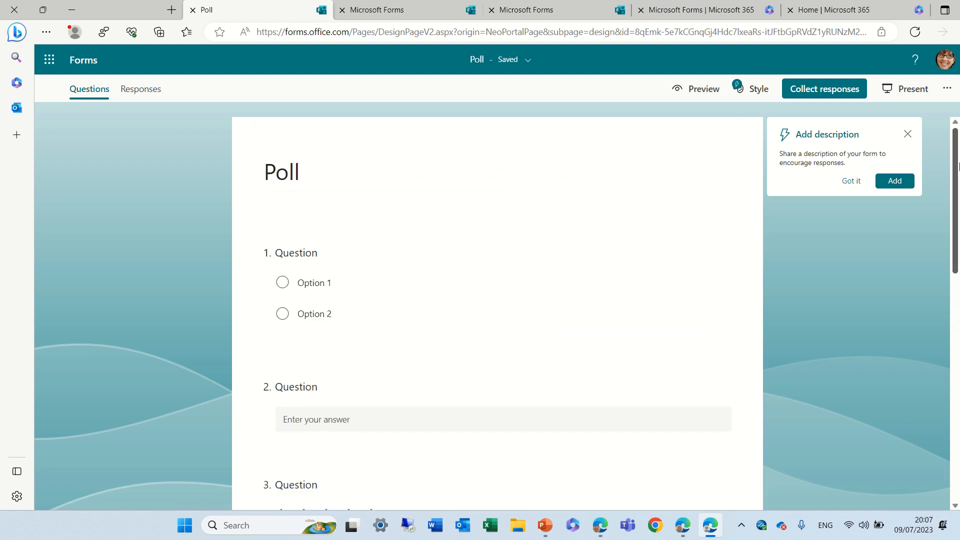
click(696, 89)
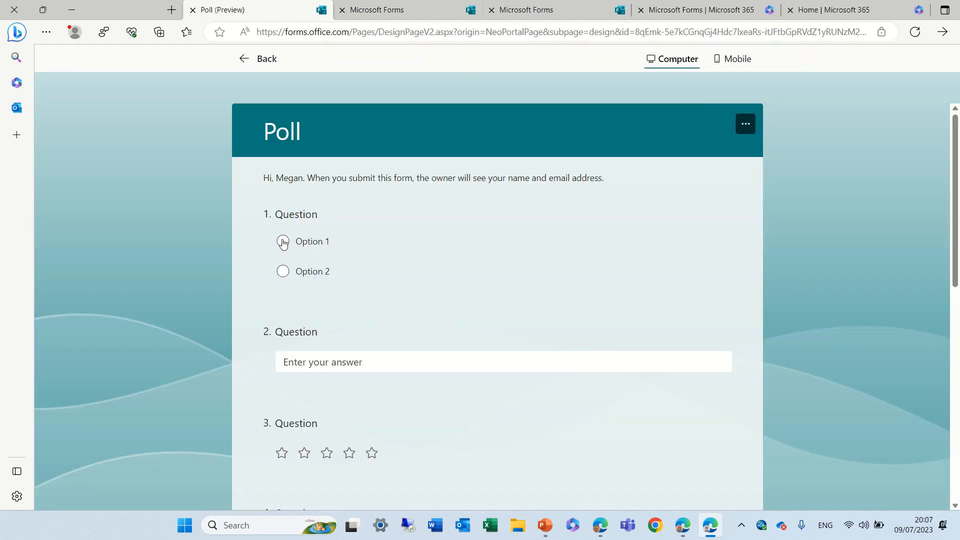
- Answer Option 1 on question 1 and 'fjlfjsdlfjsdlf' in the text question
click(282, 241)
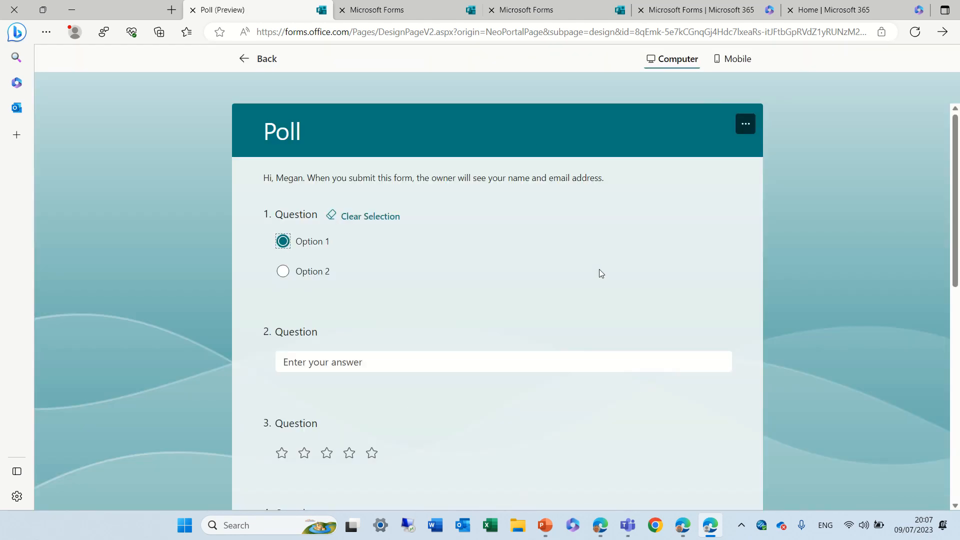
mouse_move(339, 219)
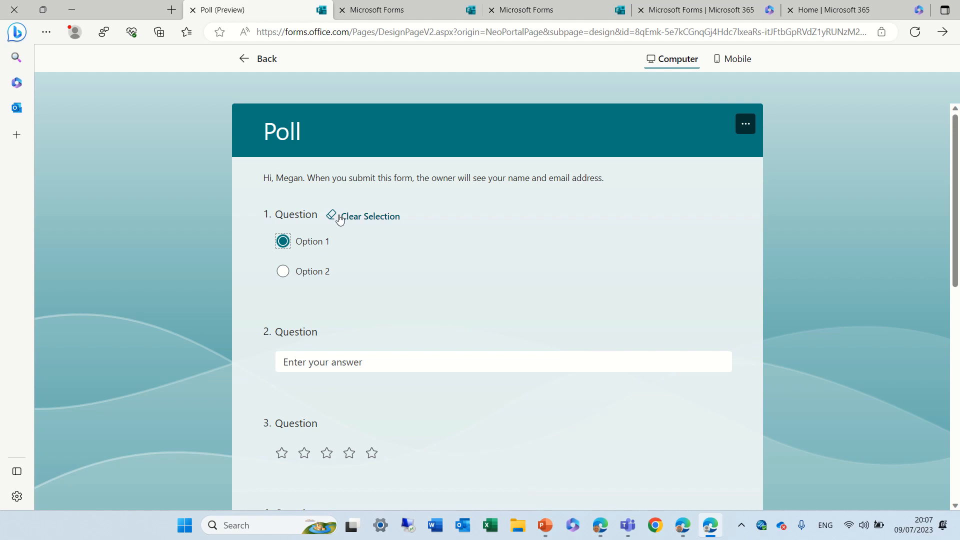
mouse_move(373, 220)
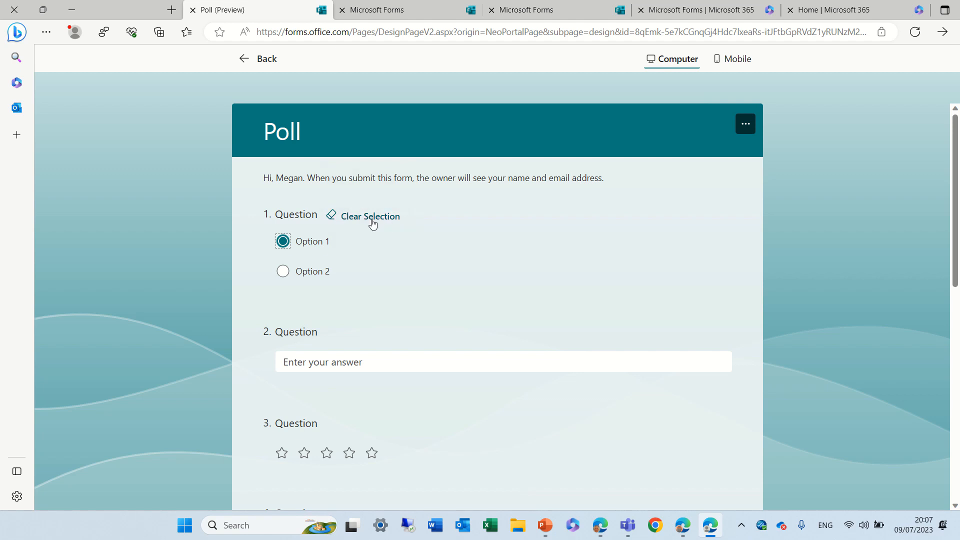
scroll(down, 3)
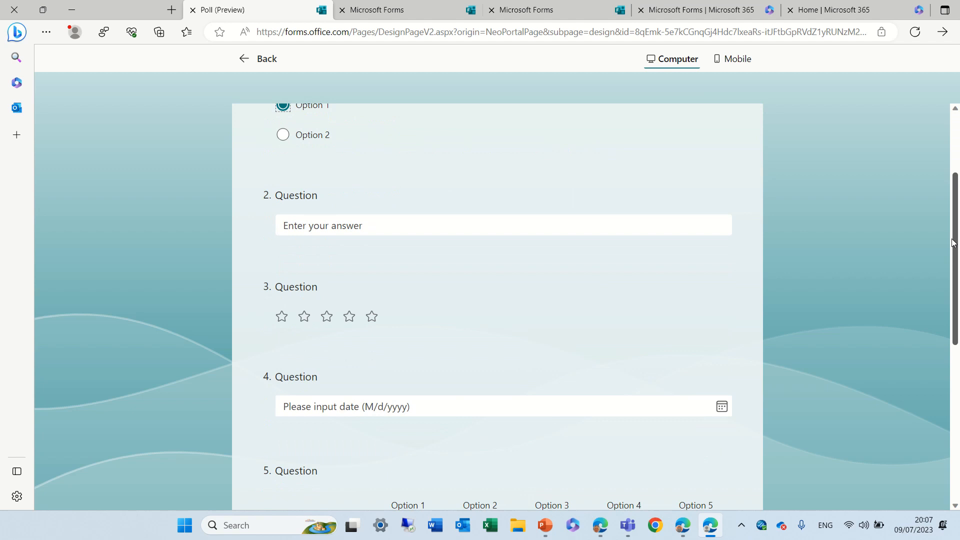
text(fjlfjsdlfjsdlf)
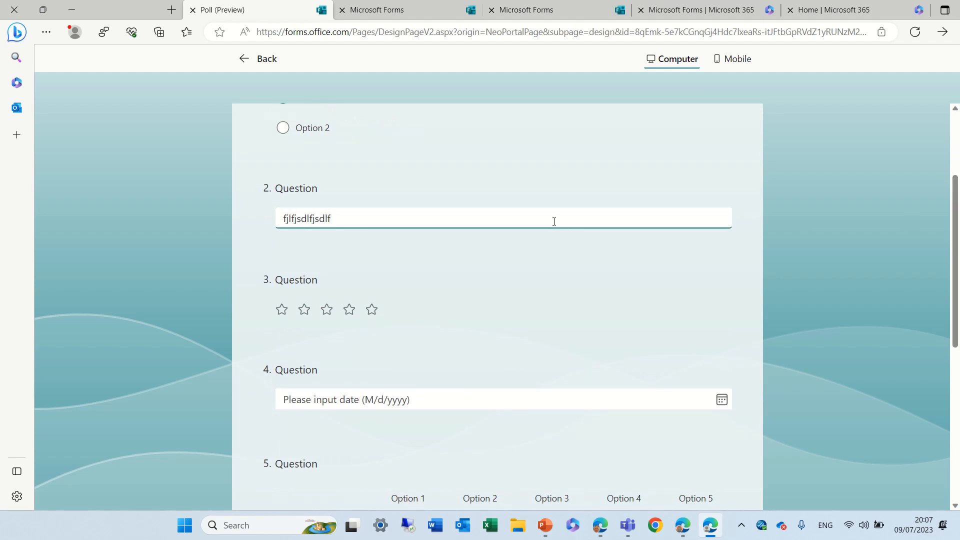
- Rate question 3 four stars, then reset it with Clear Selection
click(349, 310)
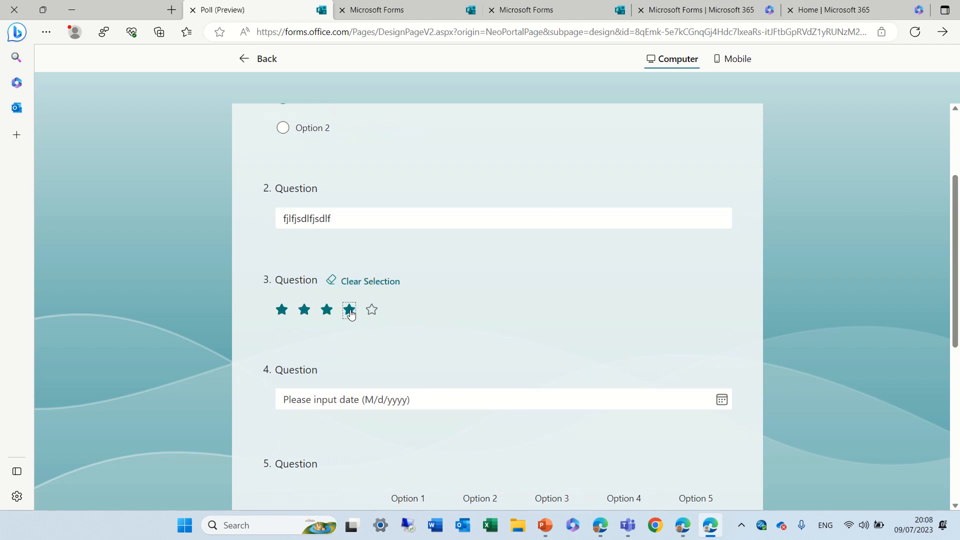
click(370, 280)
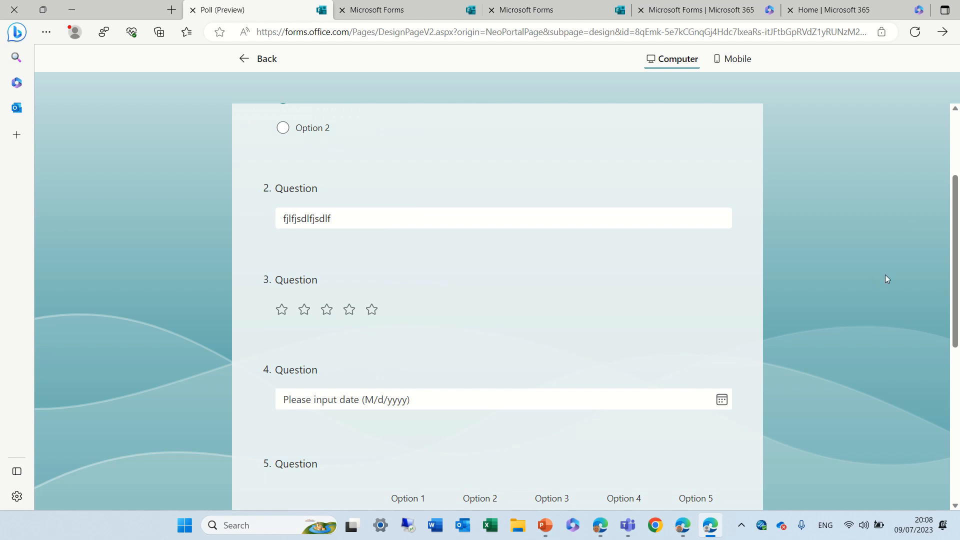
- Answer both Likert statements with Option 2, then clear the Likert question
scroll(down, 3)
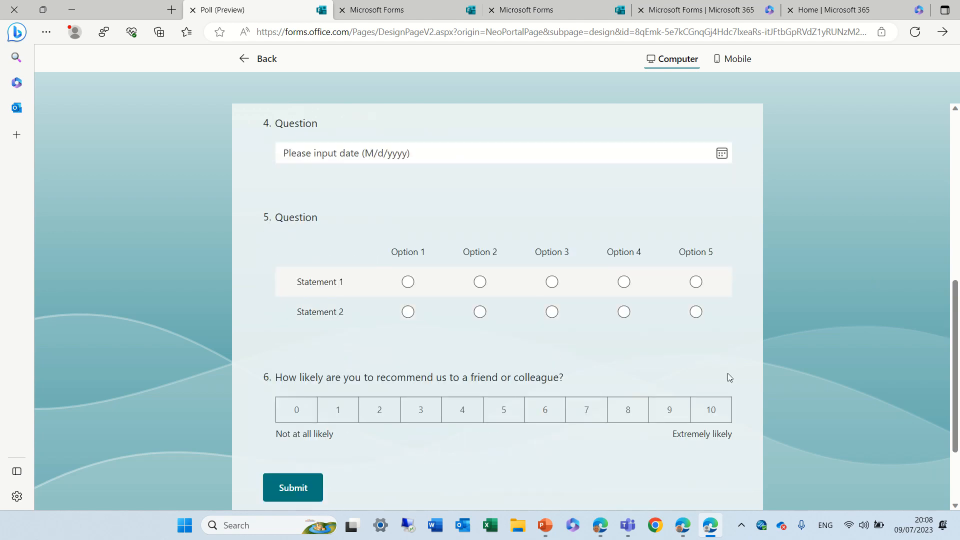
click(479, 281)
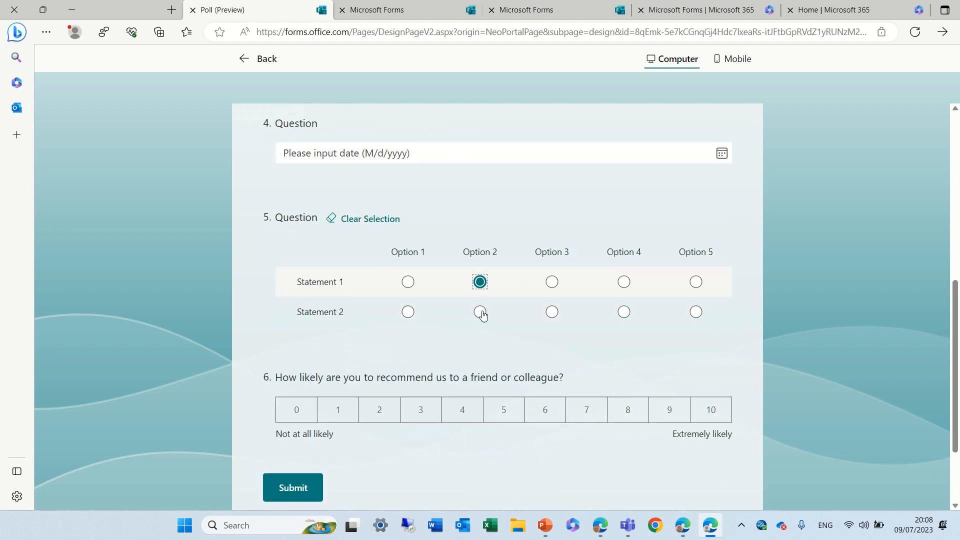
click(623, 281)
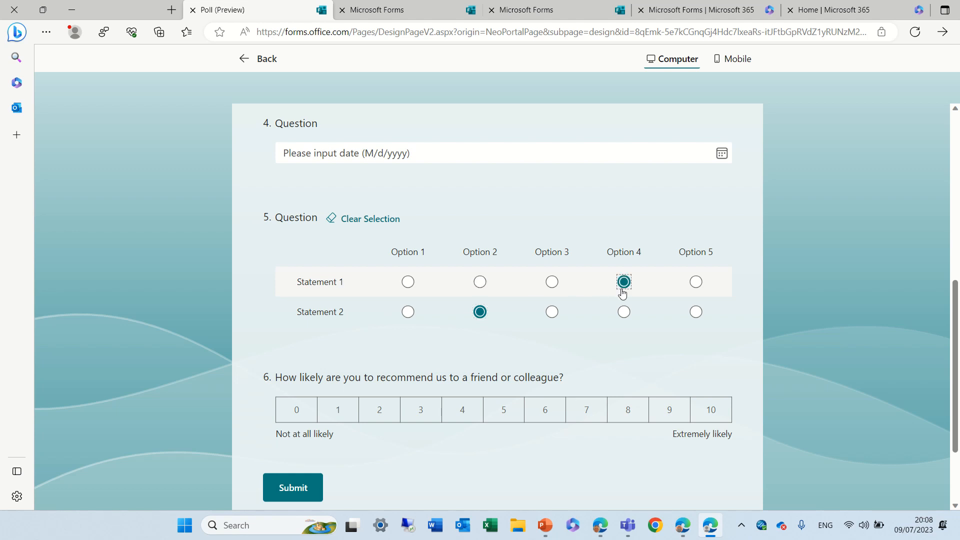
click(370, 218)
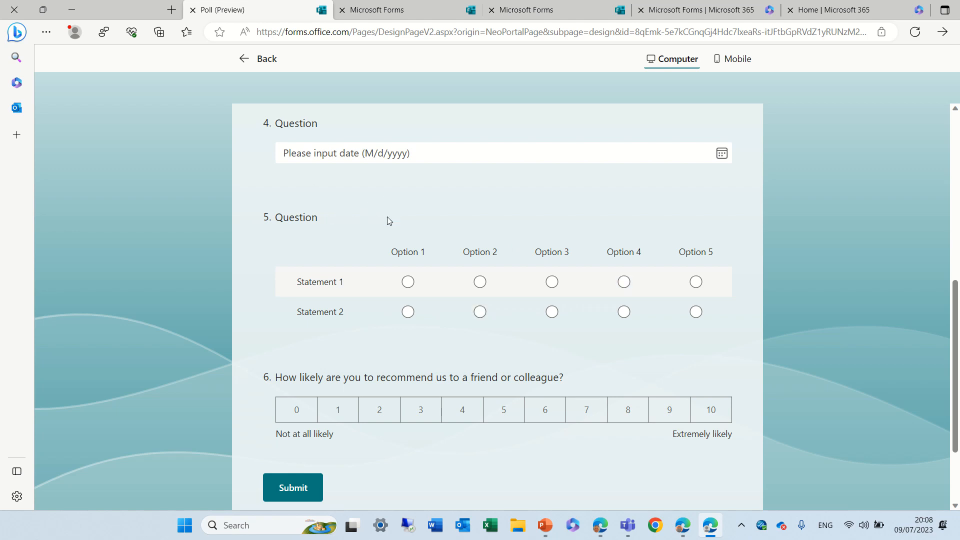
mouse_move(583, 238)
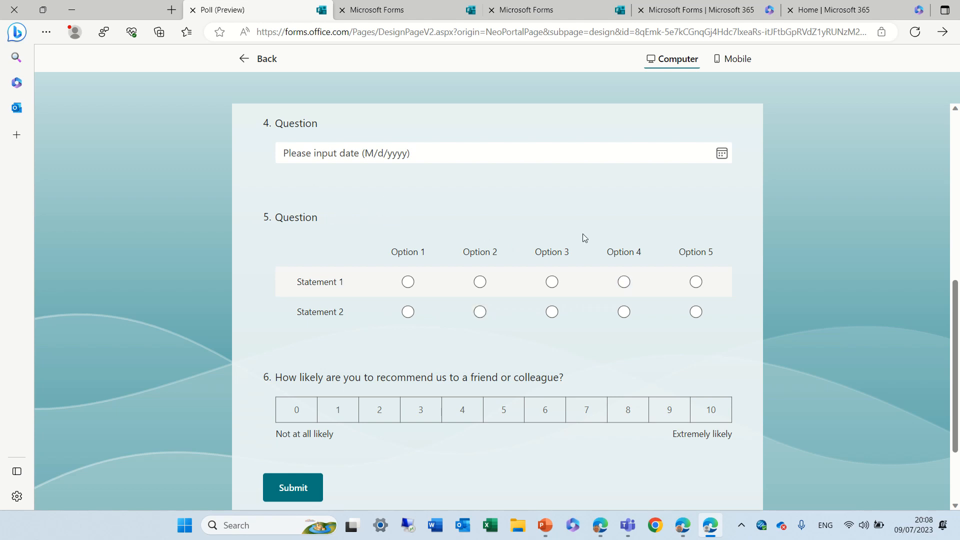
- Pick 8 on the recommendation scale, then clear the Net Promoter score
click(627, 409)
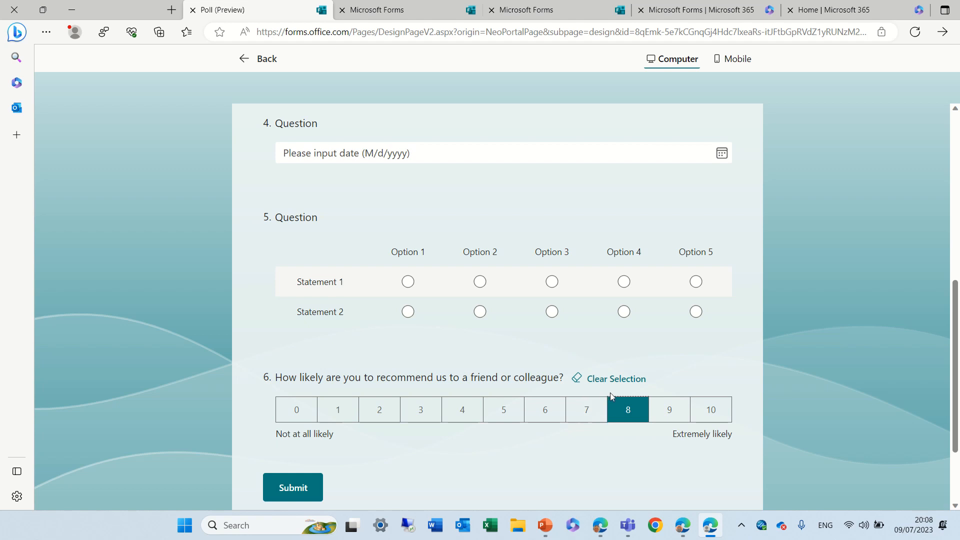
click(614, 378)
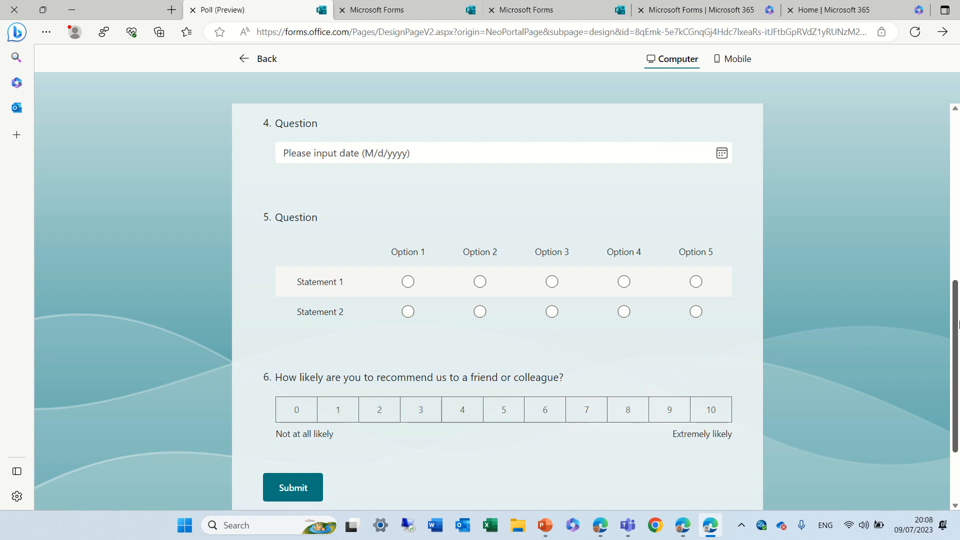
scroll(up, 3)
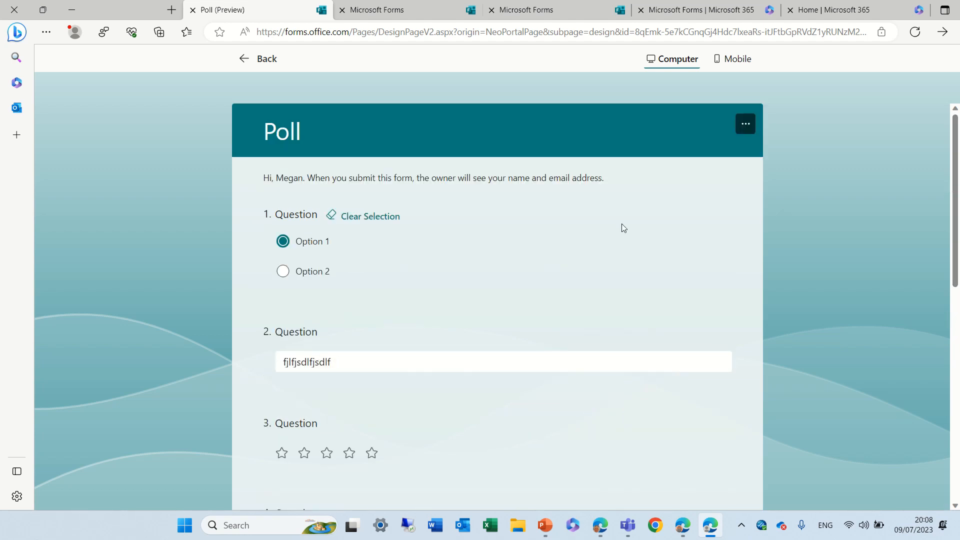
- Clear question 1's answer, enable Multiple answers for it in the editor, and reopen preview
click(369, 216)
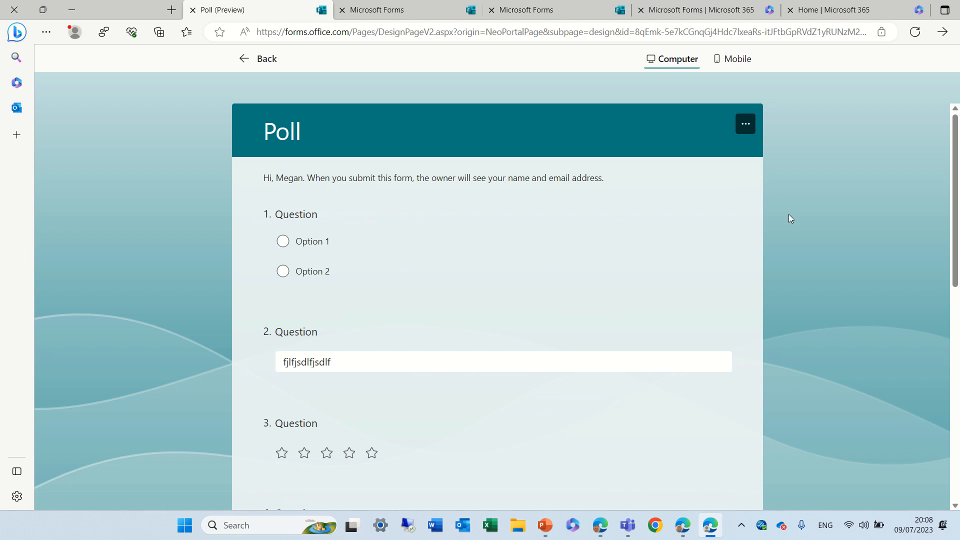
mouse_move(576, 261)
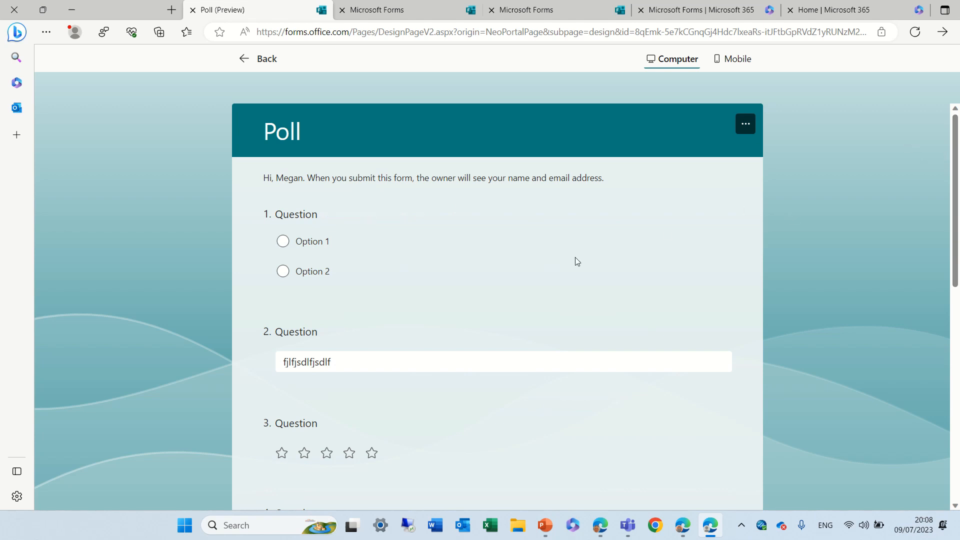
click(257, 58)
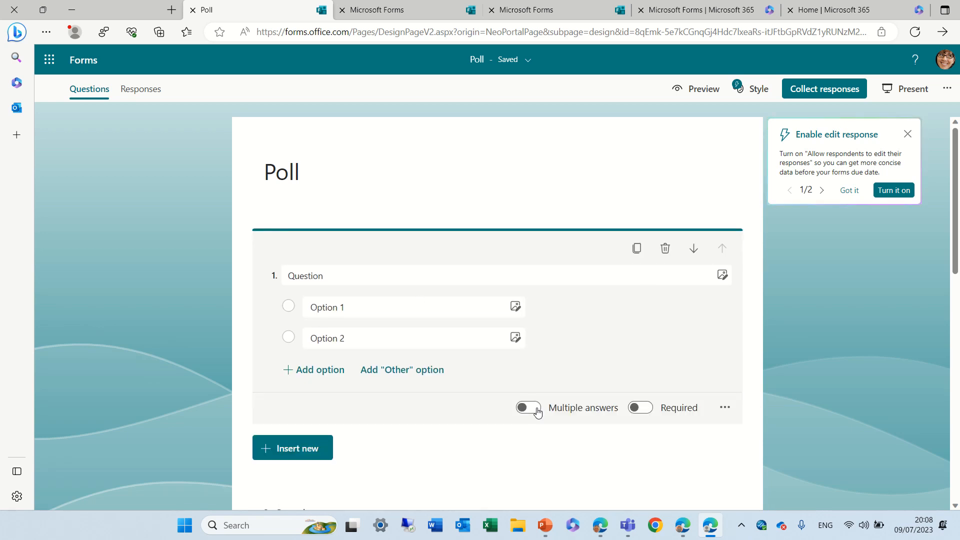
click(526, 407)
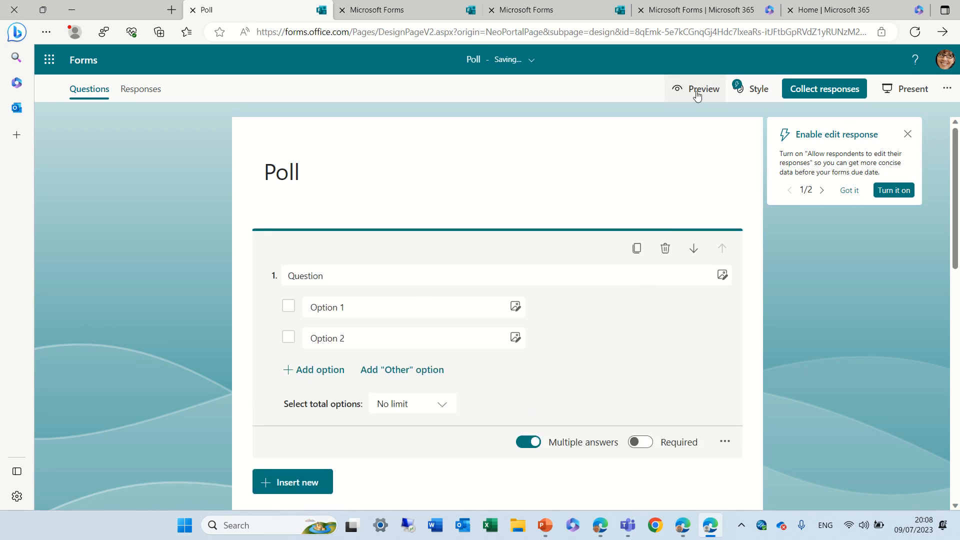
click(702, 89)
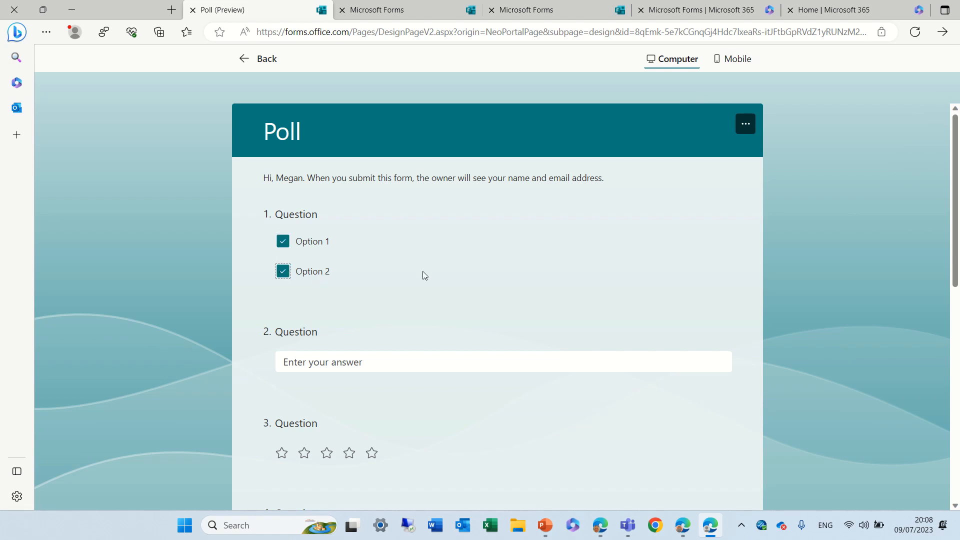
- Untick Option 2 and Option 1 on question 1 and return to the editor
click(283, 271)
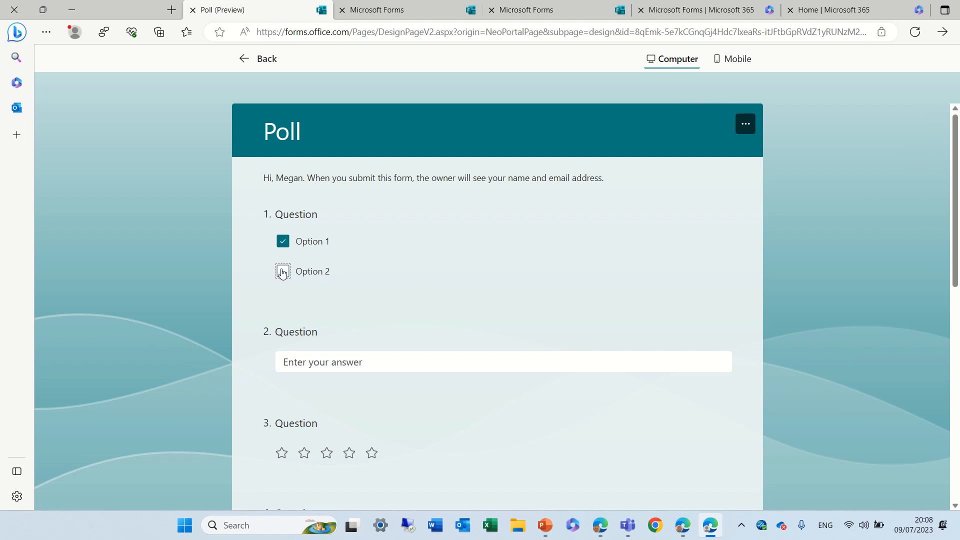
click(282, 241)
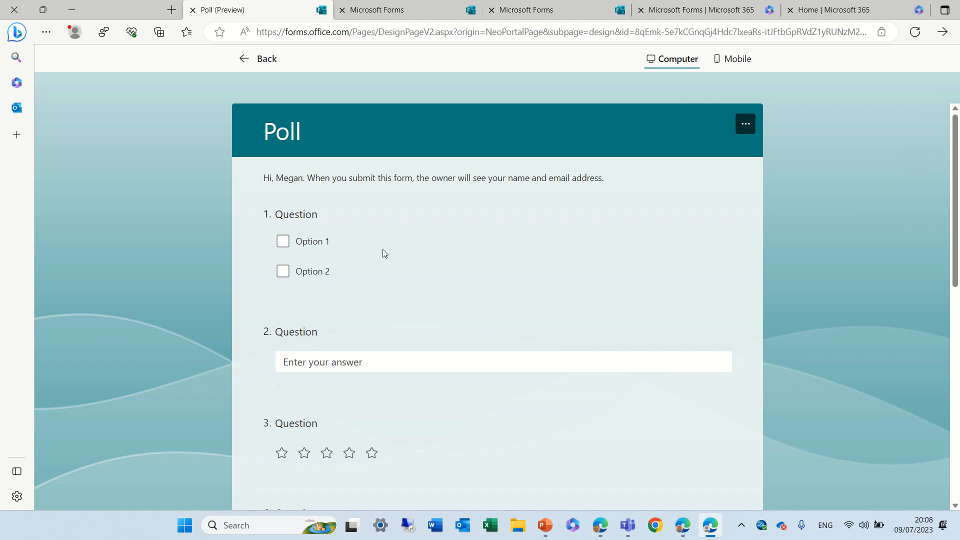
click(257, 59)
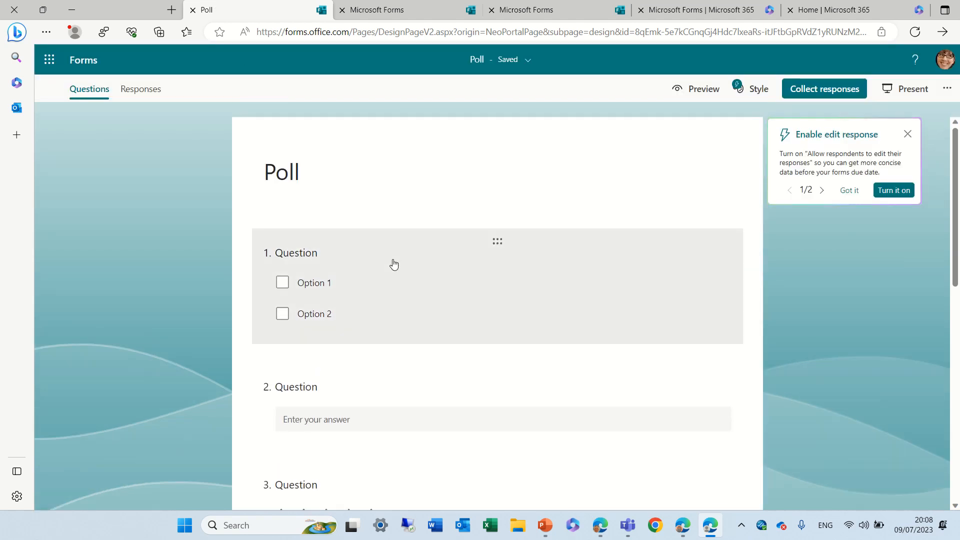